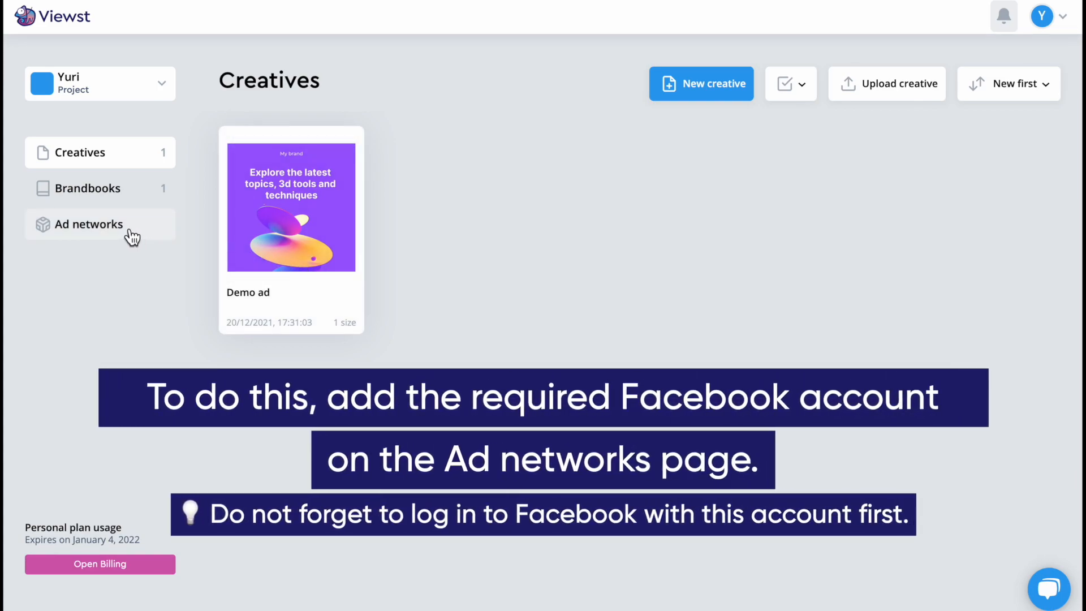
Open the project's Ad networks page from the left sidebar
click(89, 224)
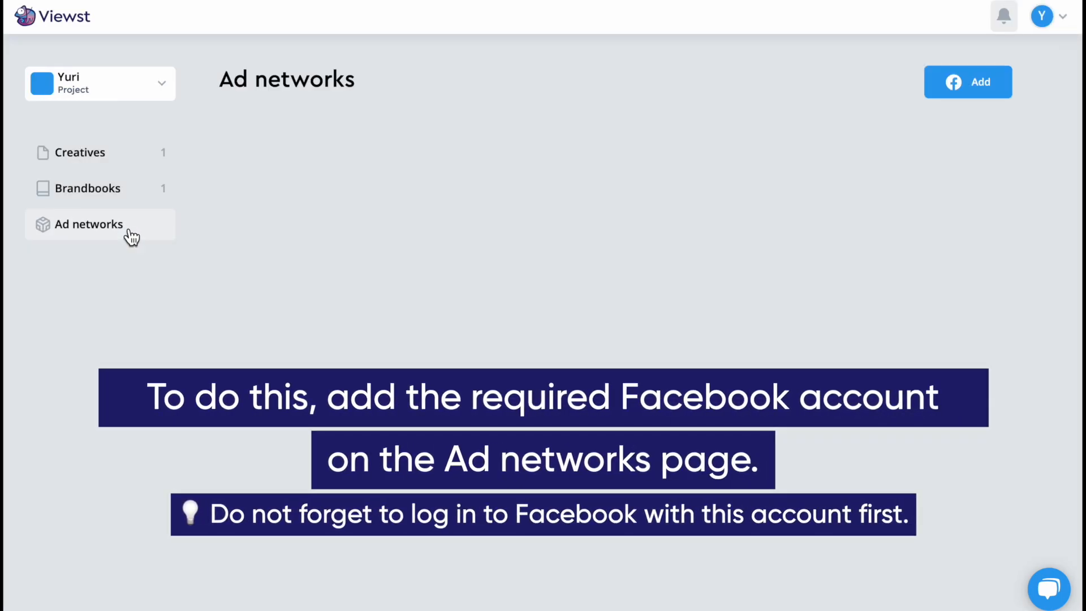
mouse_move(228, 237)
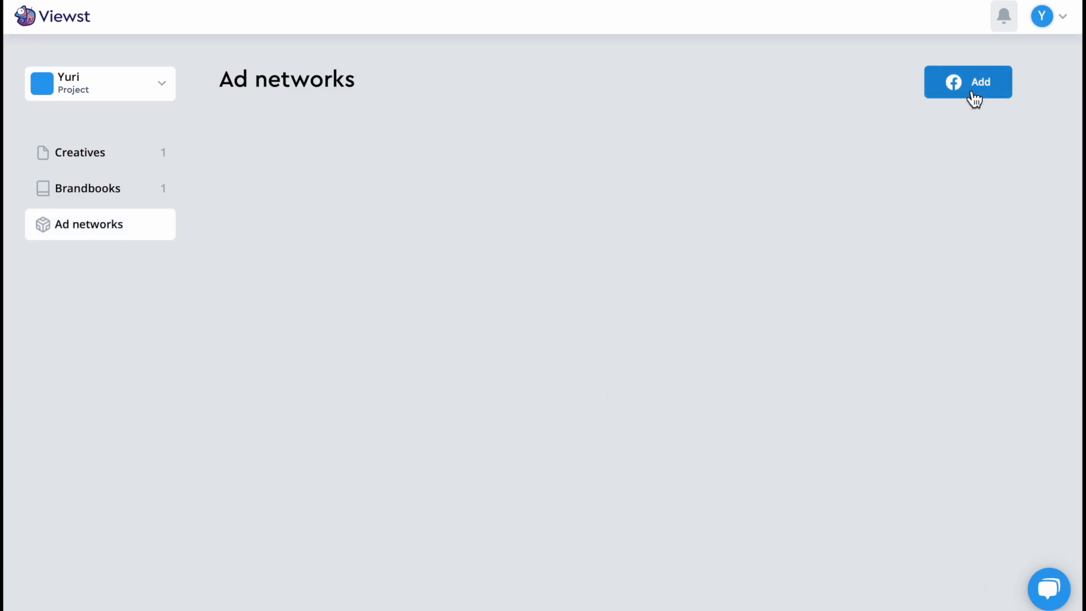
Link the logged-in Facebook account to Viewst, granting access to all Pages including Demo page
click(968, 82)
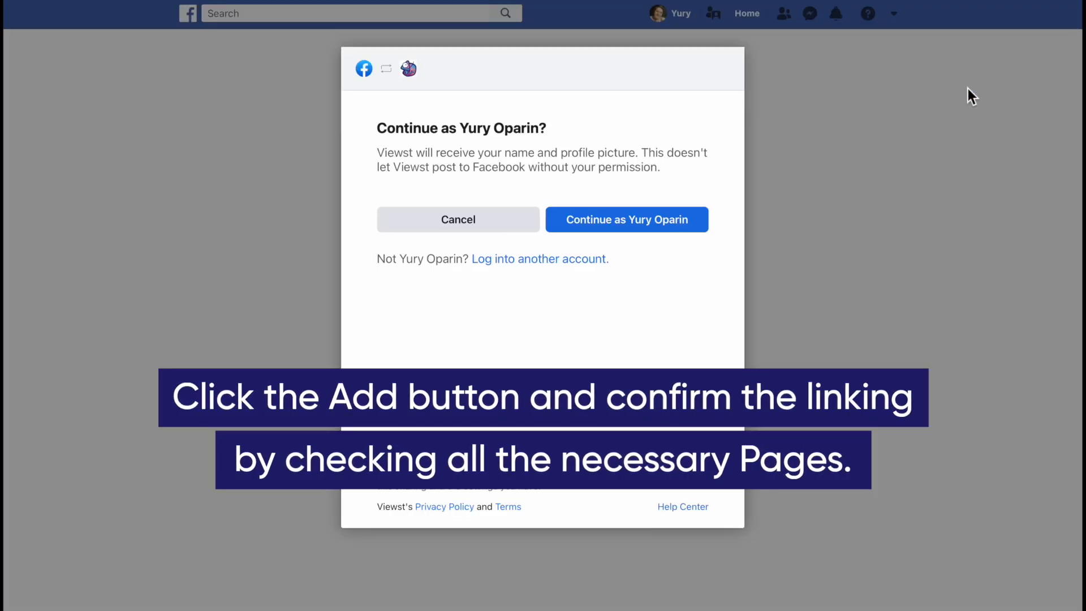
click(626, 220)
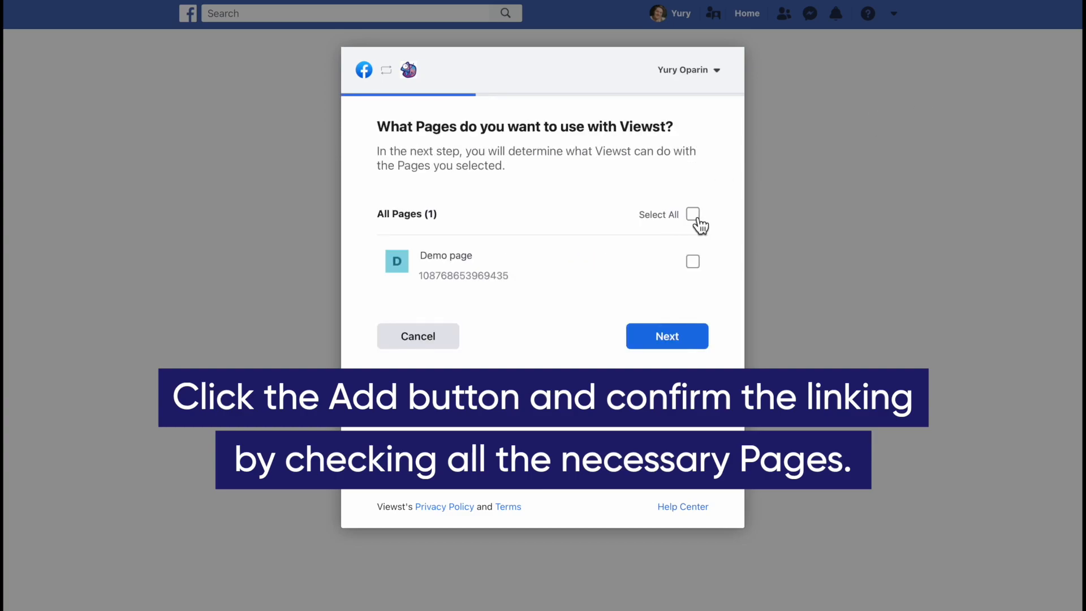
click(666, 337)
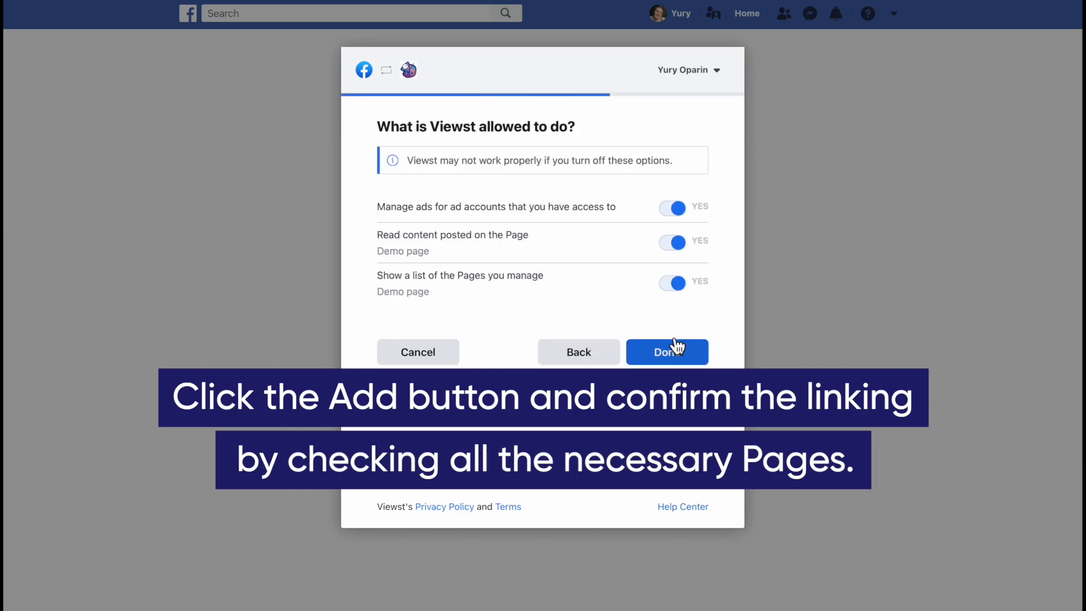
click(666, 352)
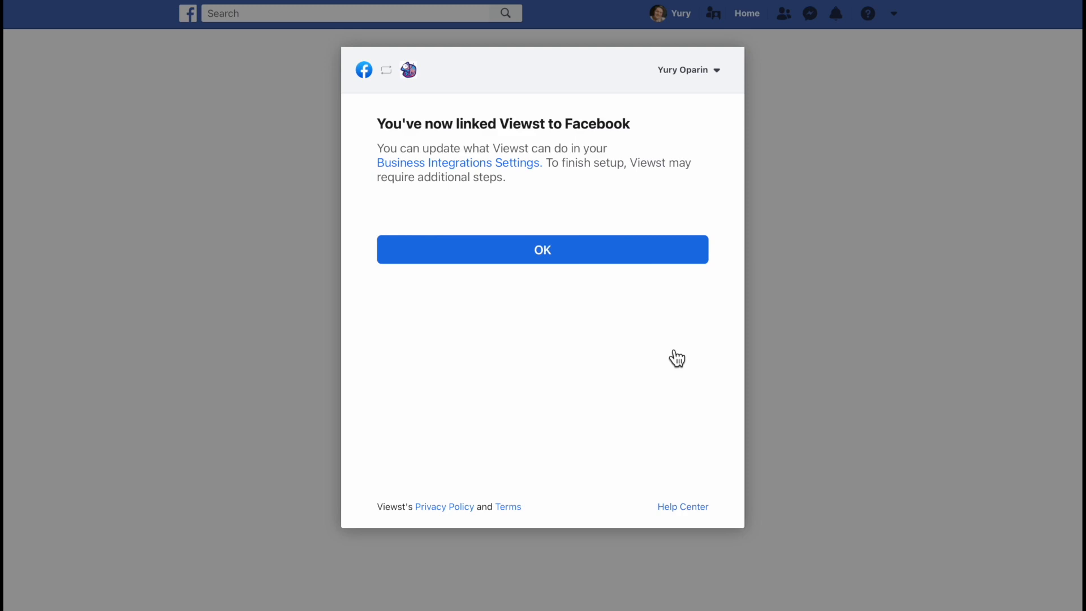
click(543, 250)
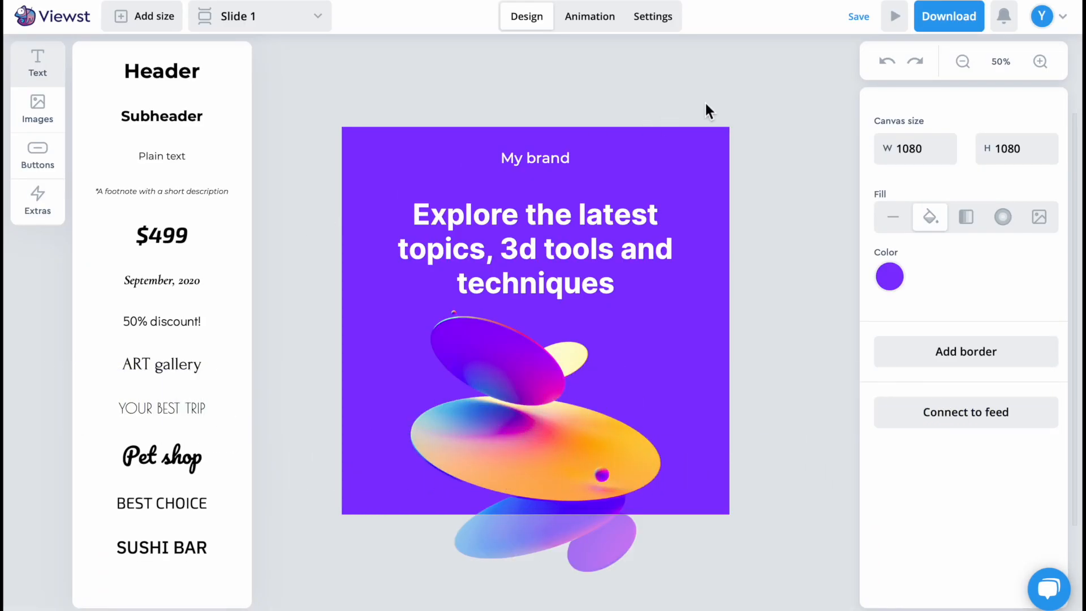
Export the Demo creative and send it to the linked Facebook account
click(949, 16)
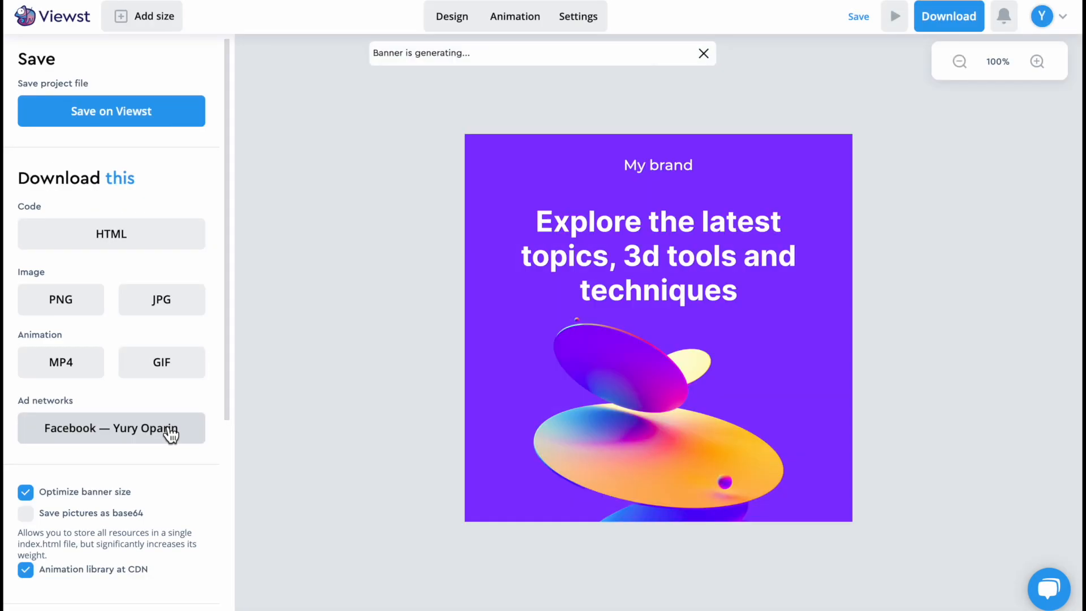
click(111, 427)
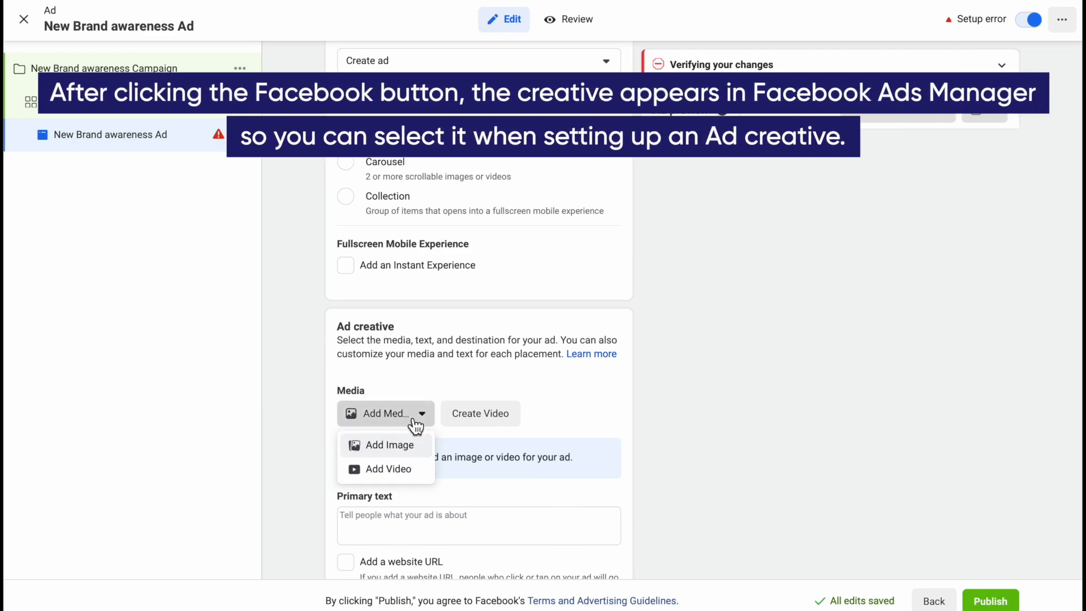
Add the 1080×1080 Viewst creative as the ad's image in Ads Manager
click(389, 445)
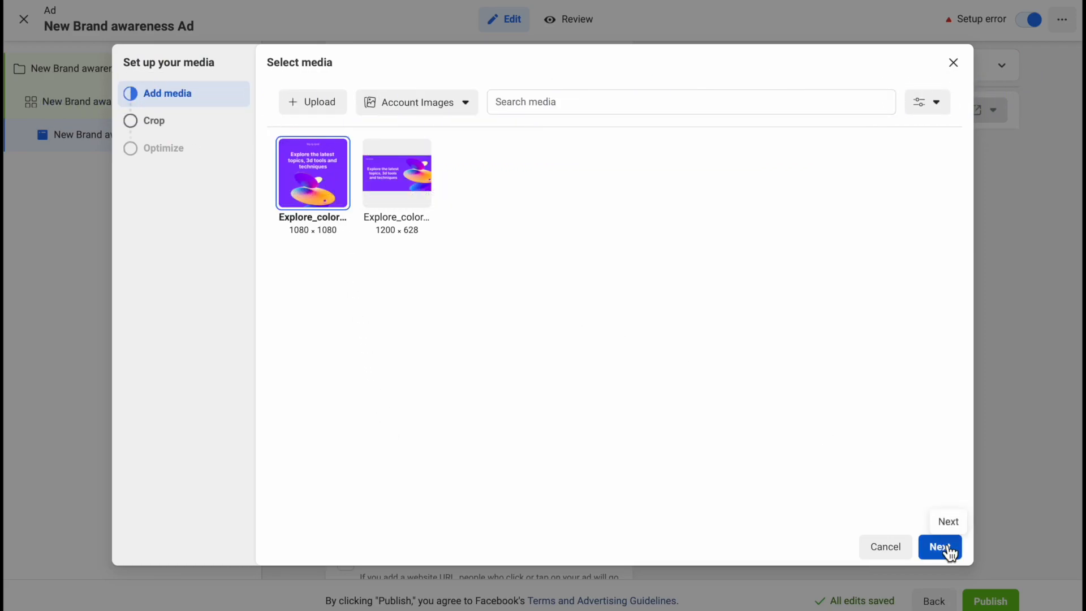
click(941, 547)
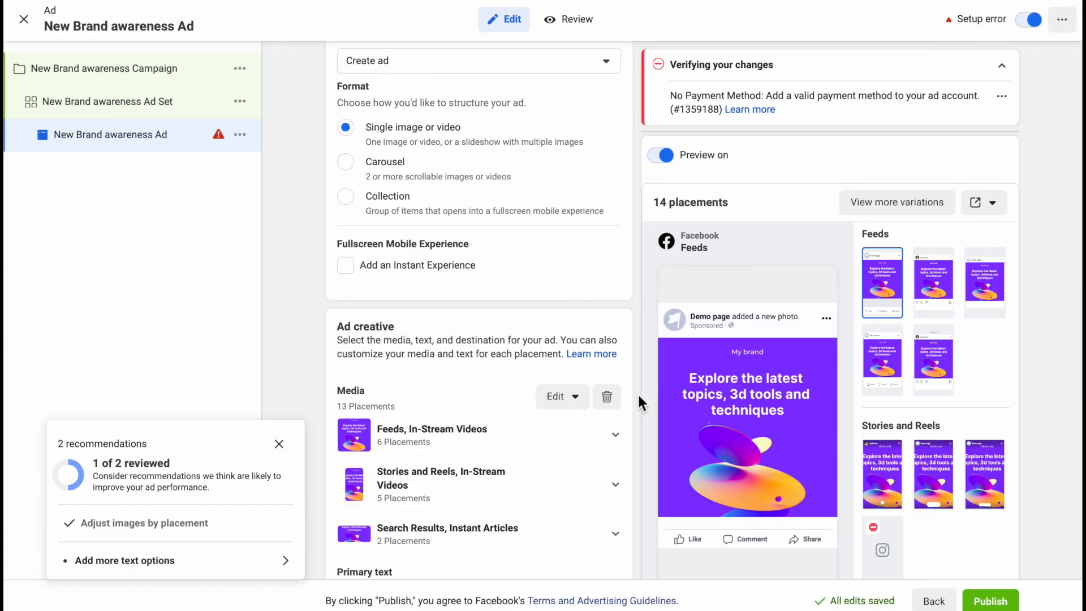